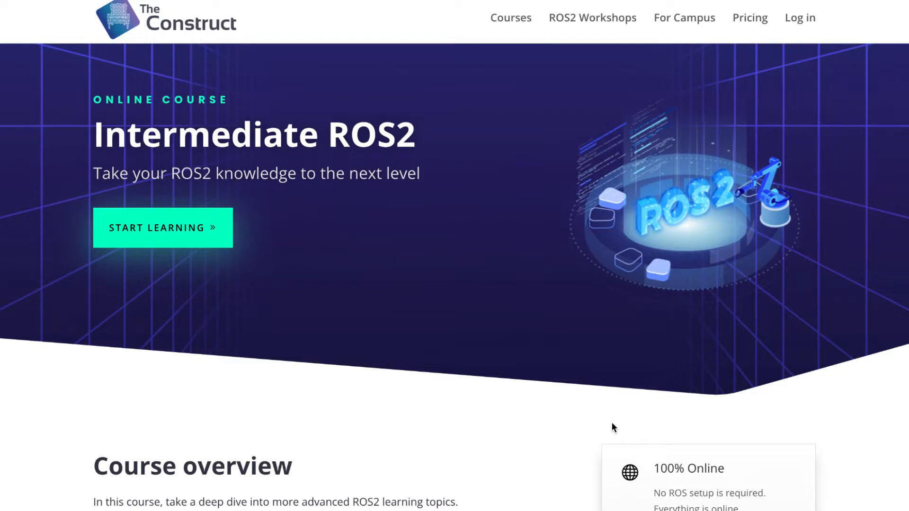
{"action": "scroll", "scroll_direction": "down", "scroll_amount": 3}
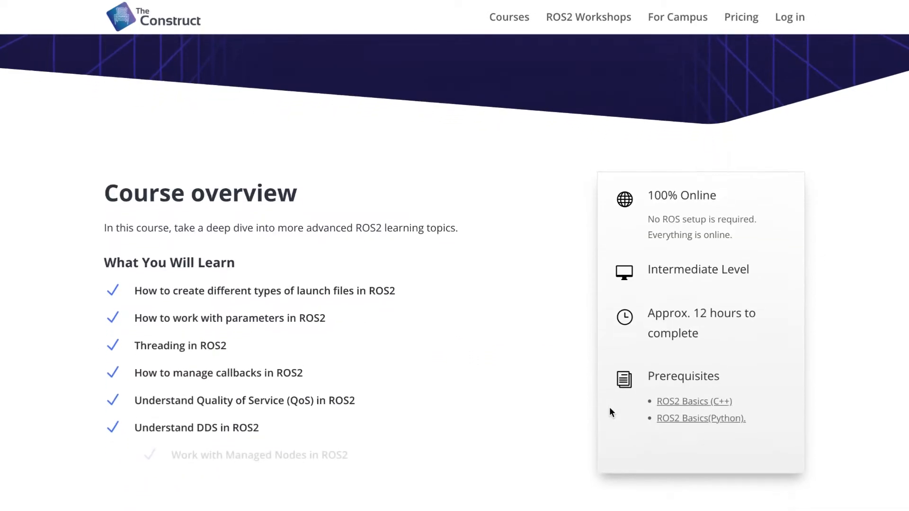
{"action": "scroll", "scroll_direction": "down", "scroll_amount": 3}
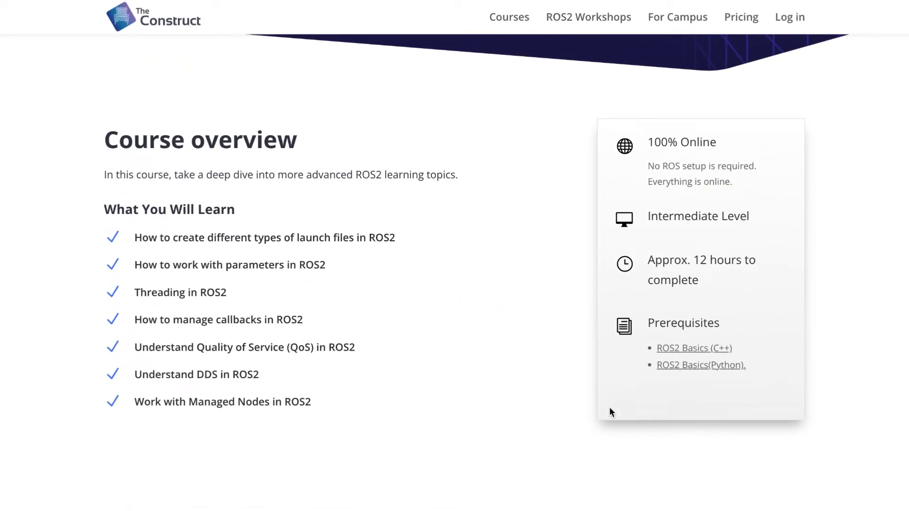
{"action": "scroll", "scroll_direction": "down", "scroll_amount": 3}
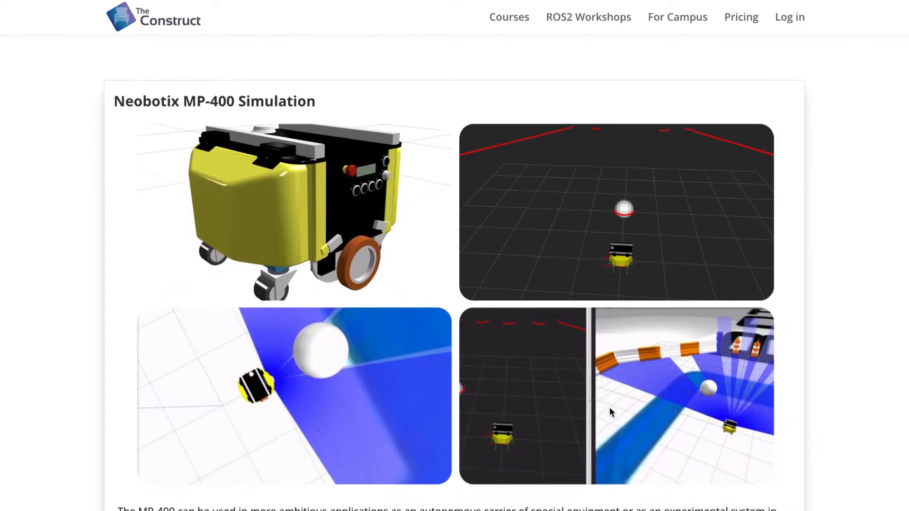
{"action": "scroll", "scroll_direction": "down", "scroll_amount": 3}
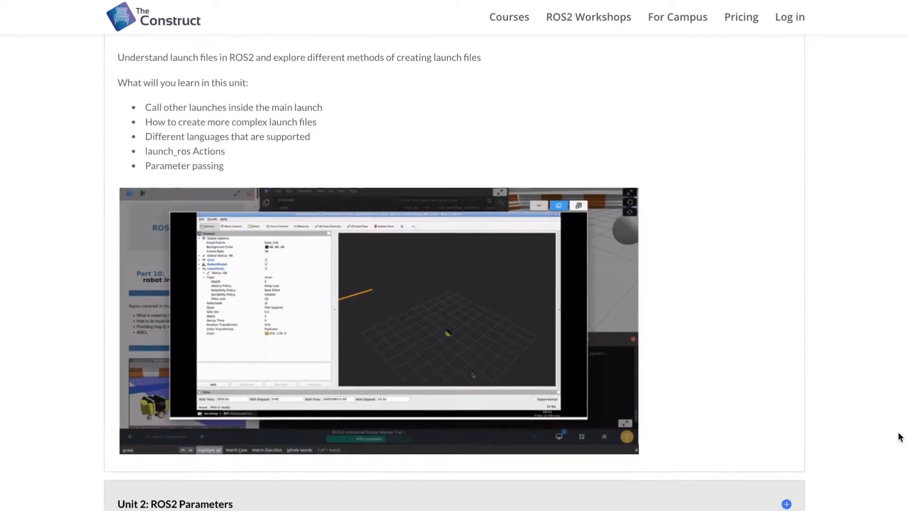
{"action": "scroll", "scroll_direction": "down", "scroll_amount": 3}
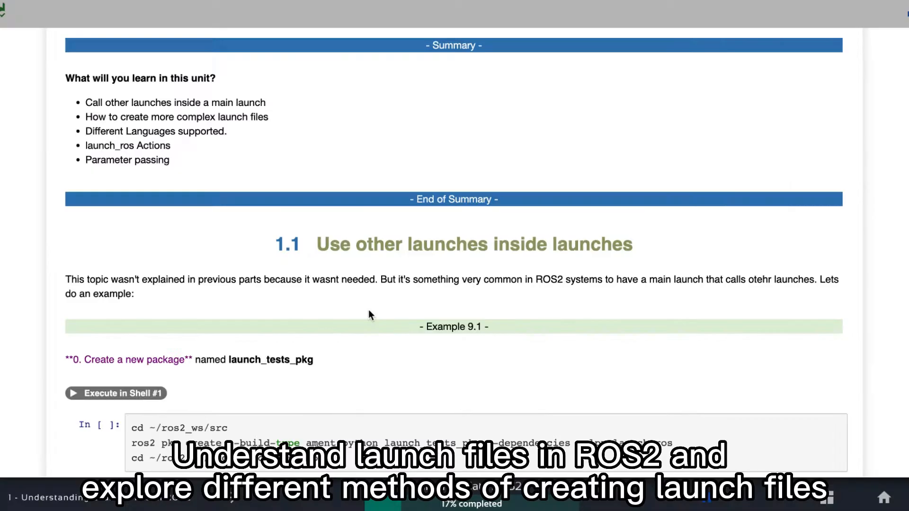
{"action": "scroll", "scroll_direction": "down", "scroll_amount": 3}
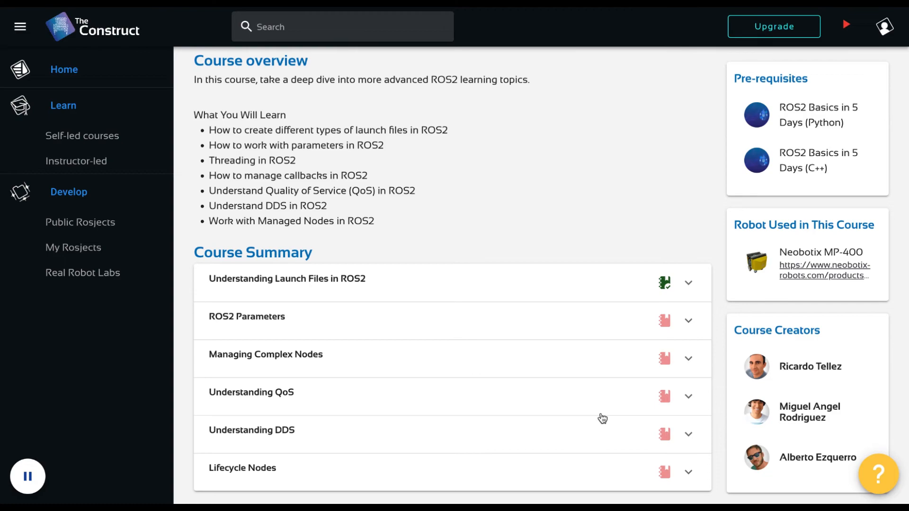
{"action": "scroll", "scroll_direction": "up", "scroll_amount": 3}
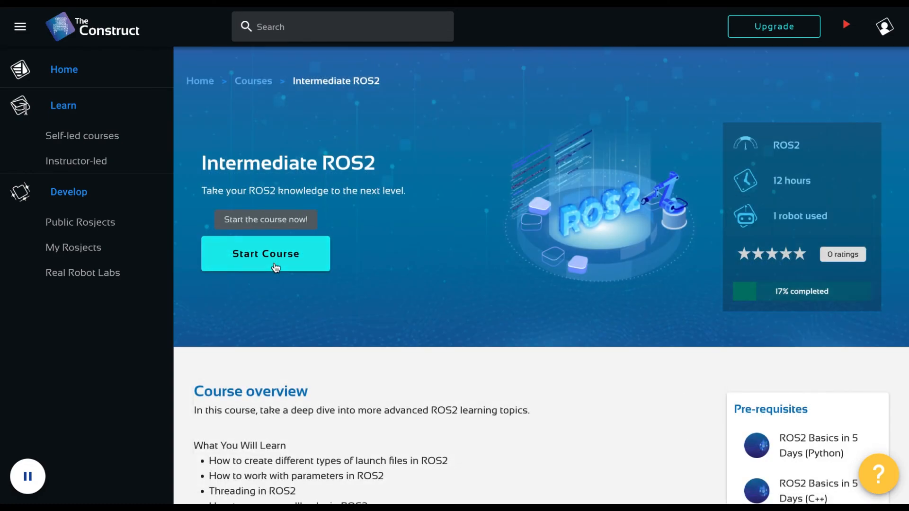